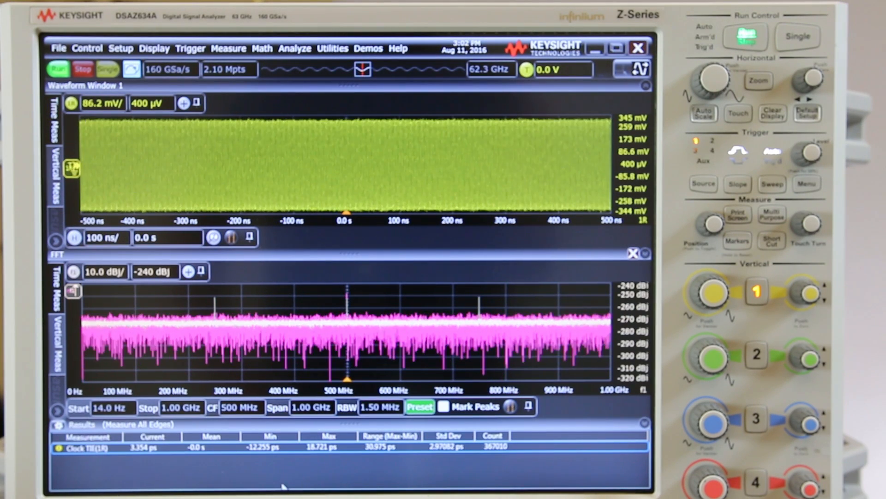
Enable a 2.00 GHz bandwidth limit on channel 1 via Setup > Bandwidth Limit.
click(120, 48)
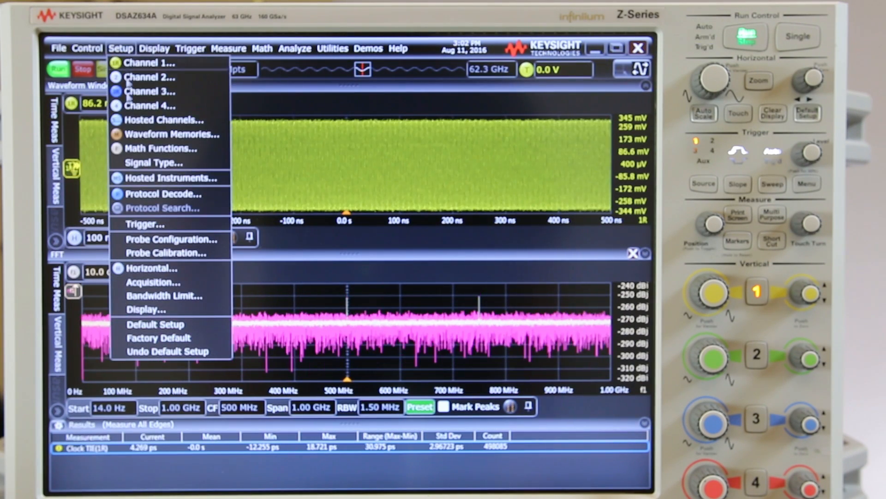
click(165, 296)
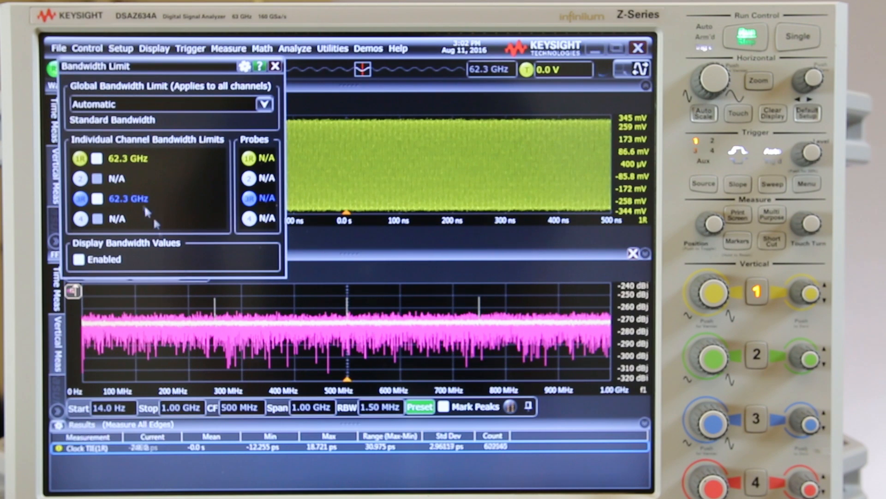
click(96, 158)
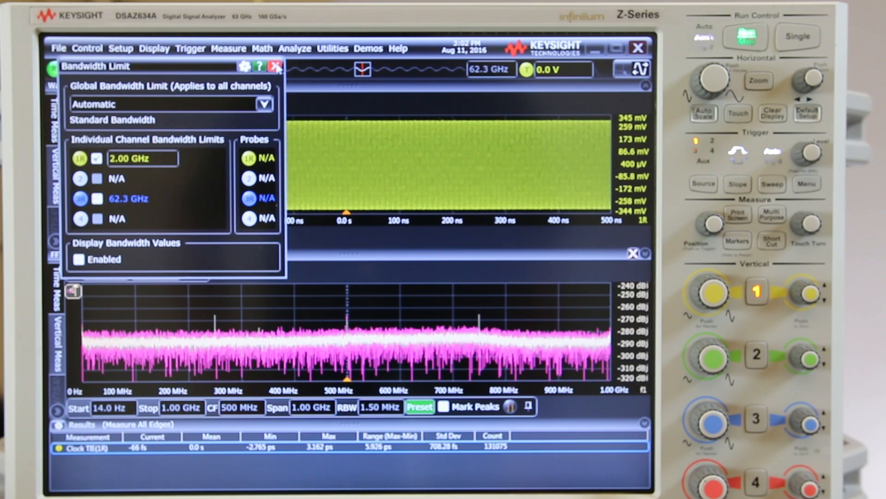
click(275, 67)
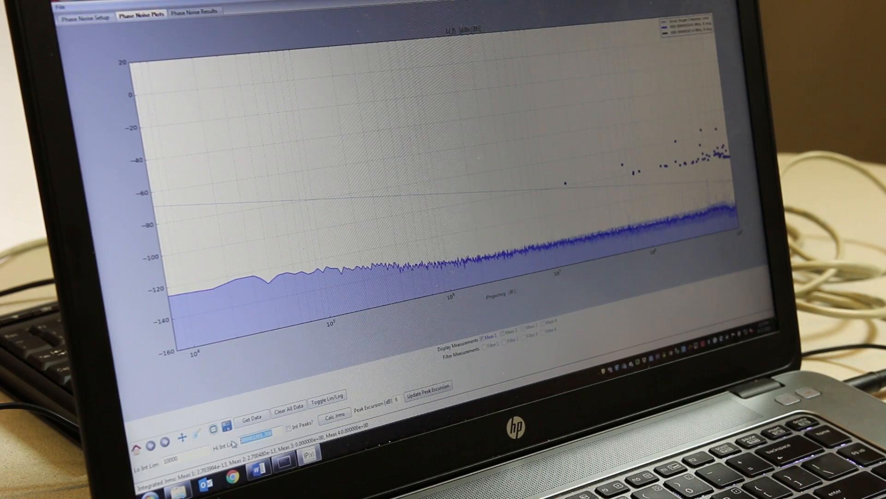
Set Hi Int Lim to 1e8 (100 MHz) and calculate the integrated Jrms over the highlighted range.
text(1e8)
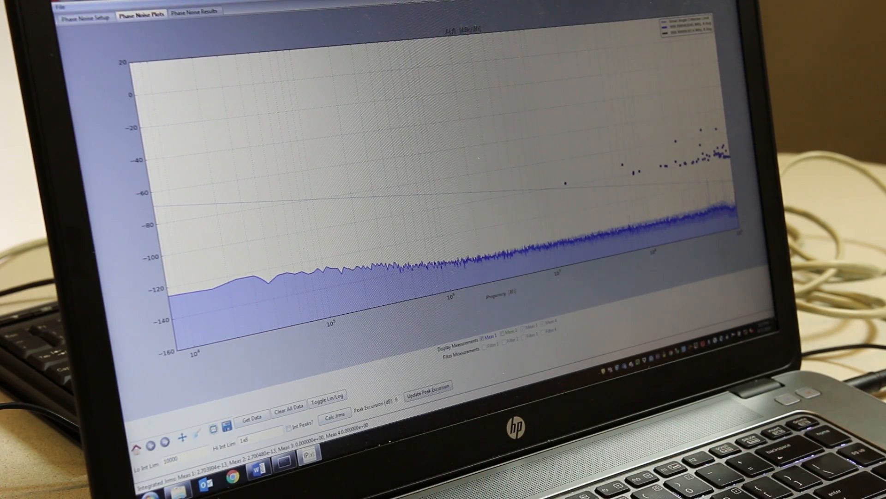
click(335, 413)
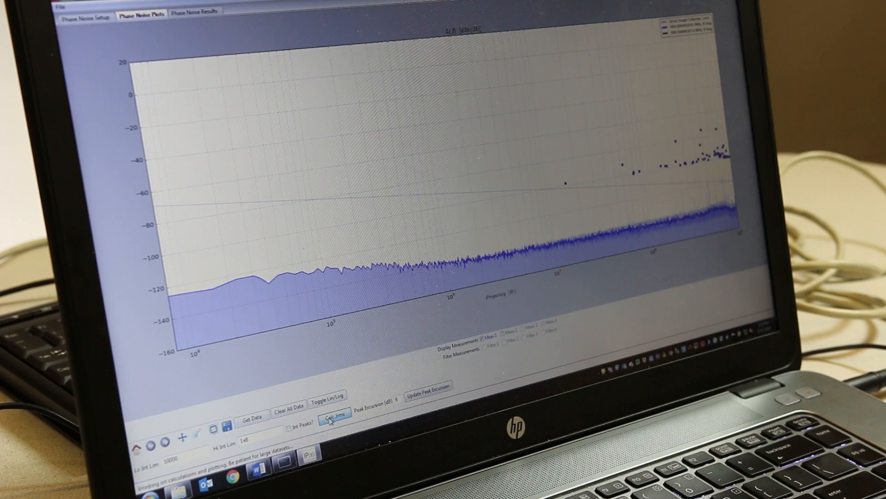
click(334, 417)
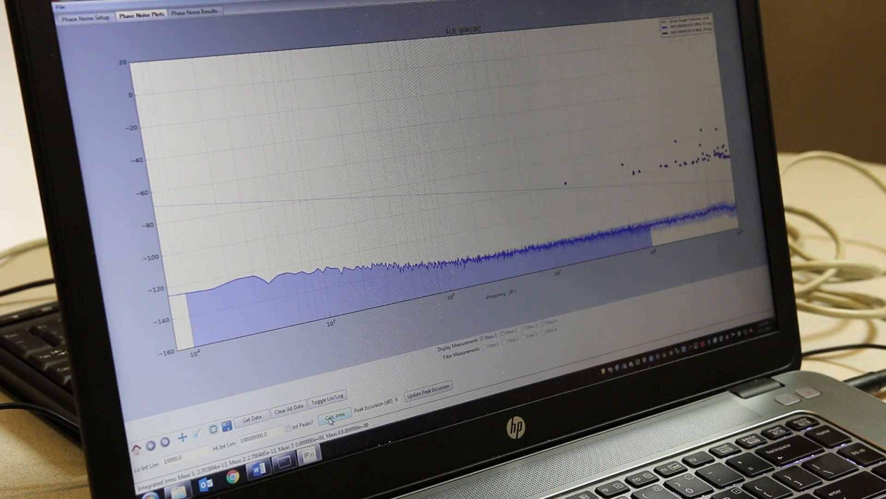